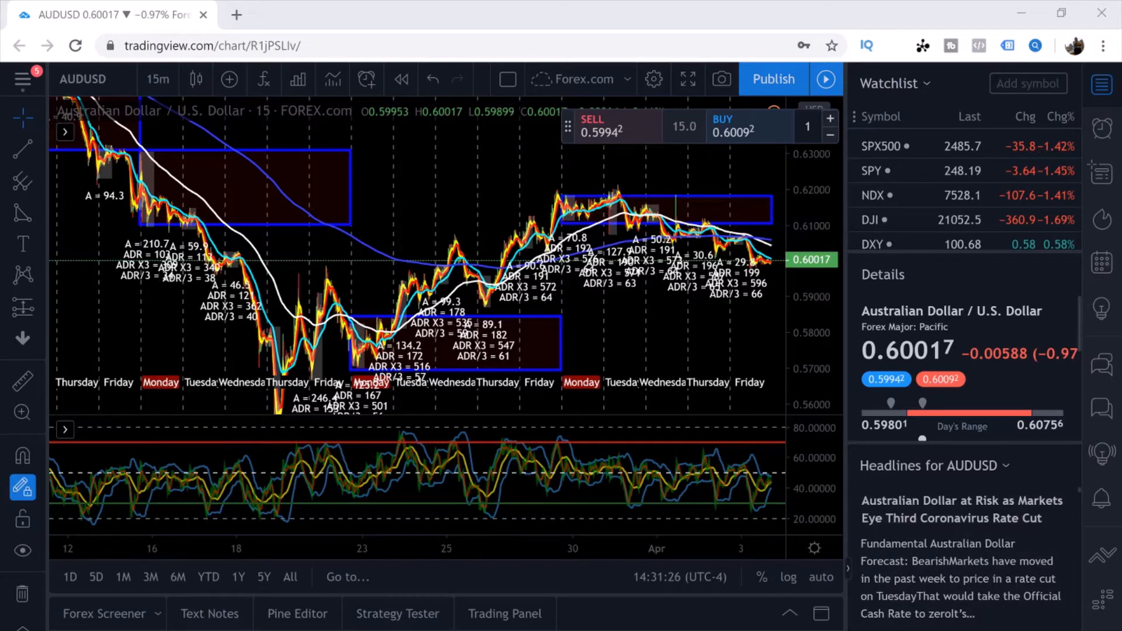
mouse_move(505, 614)
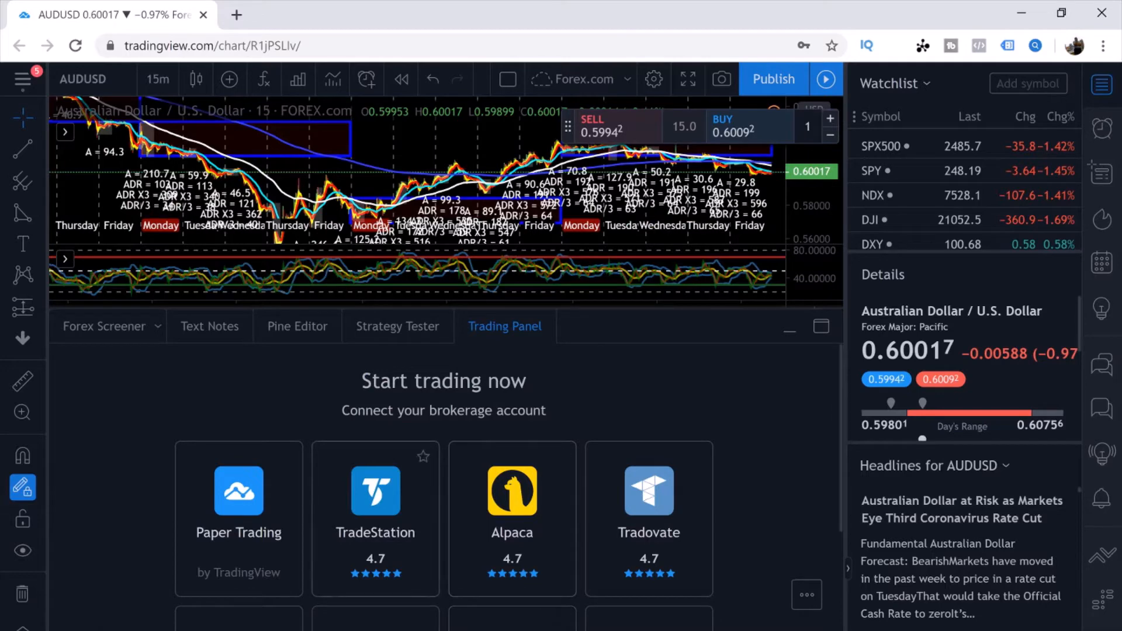
mouse_move(239, 502)
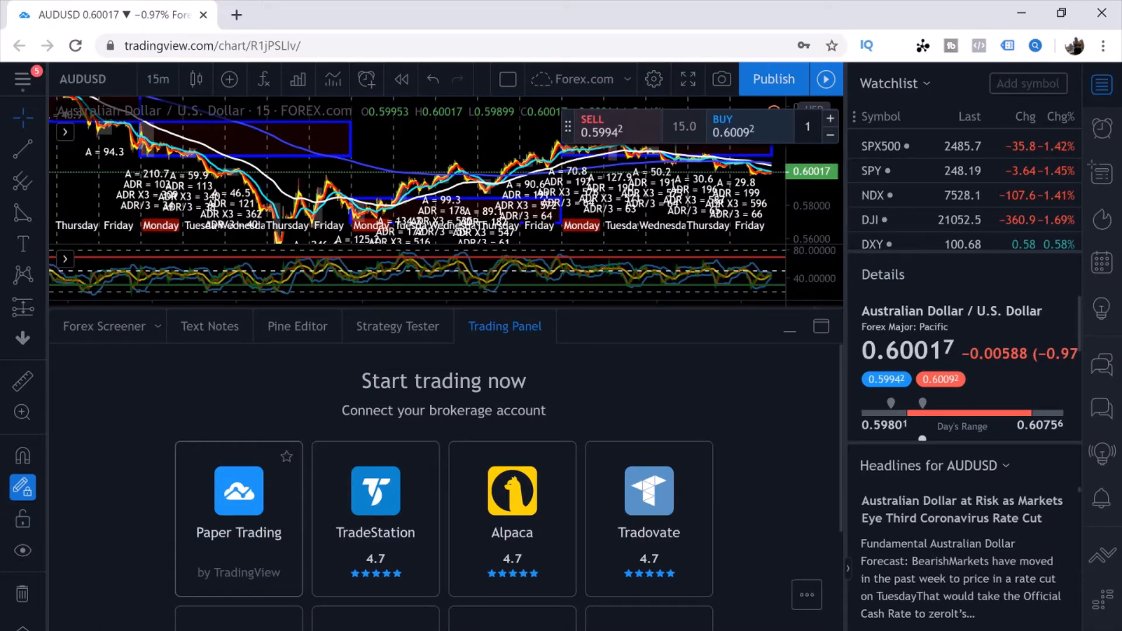
Choose Paper Trading from the broker list to bring up its connection dialog.
left_click(238, 493)
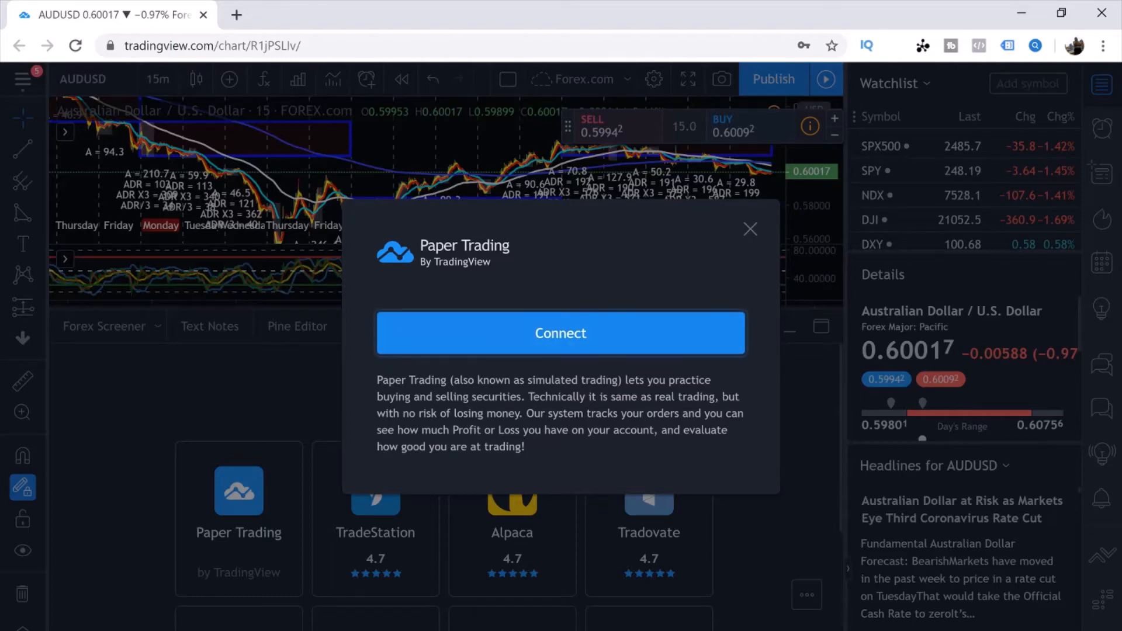
Connect the Paper Trading account, showing a 100,000 balance with no positions.
left_click(560, 333)
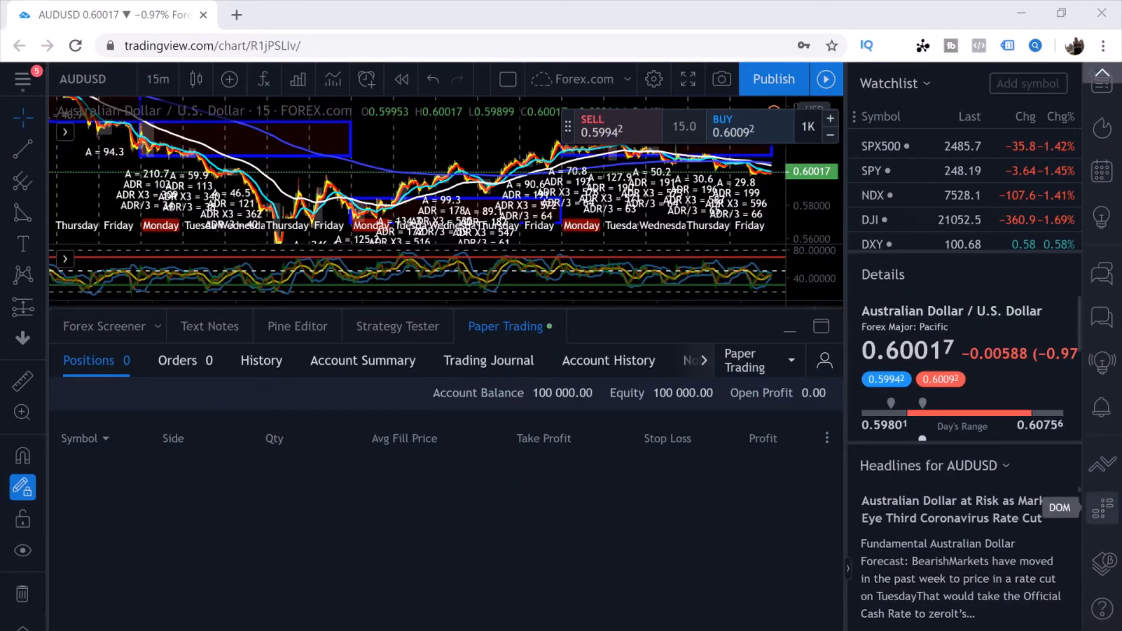
mouse_move(1104, 463)
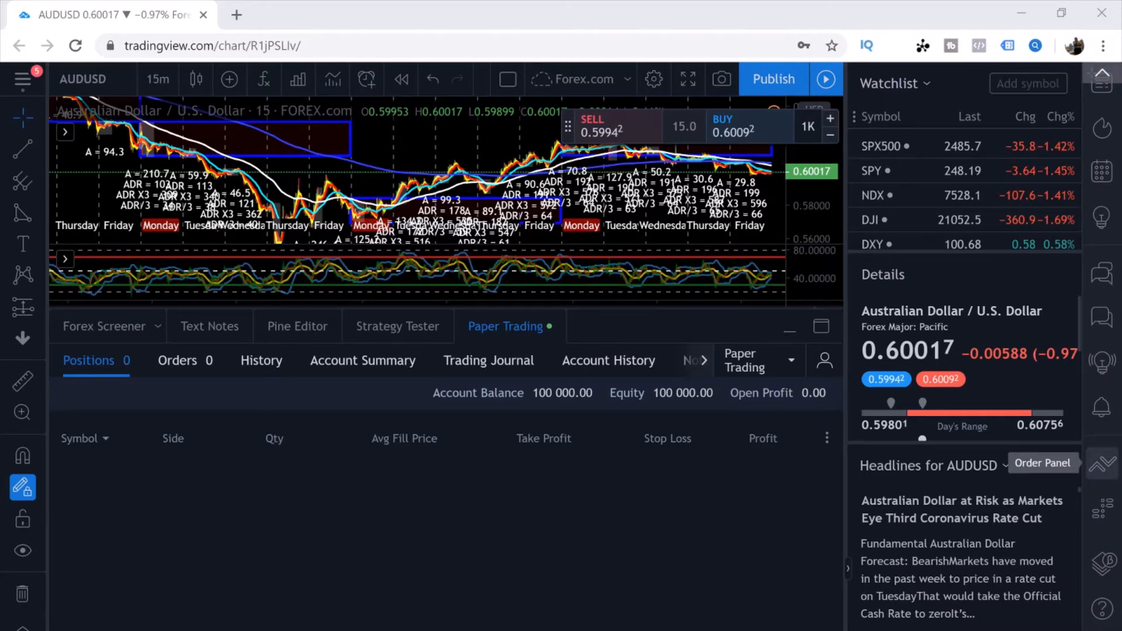
Prepare an AUDUSD stop buy order for 1,000 units at 0.60092 with a 75-pip take profit.
left_click(1042, 463)
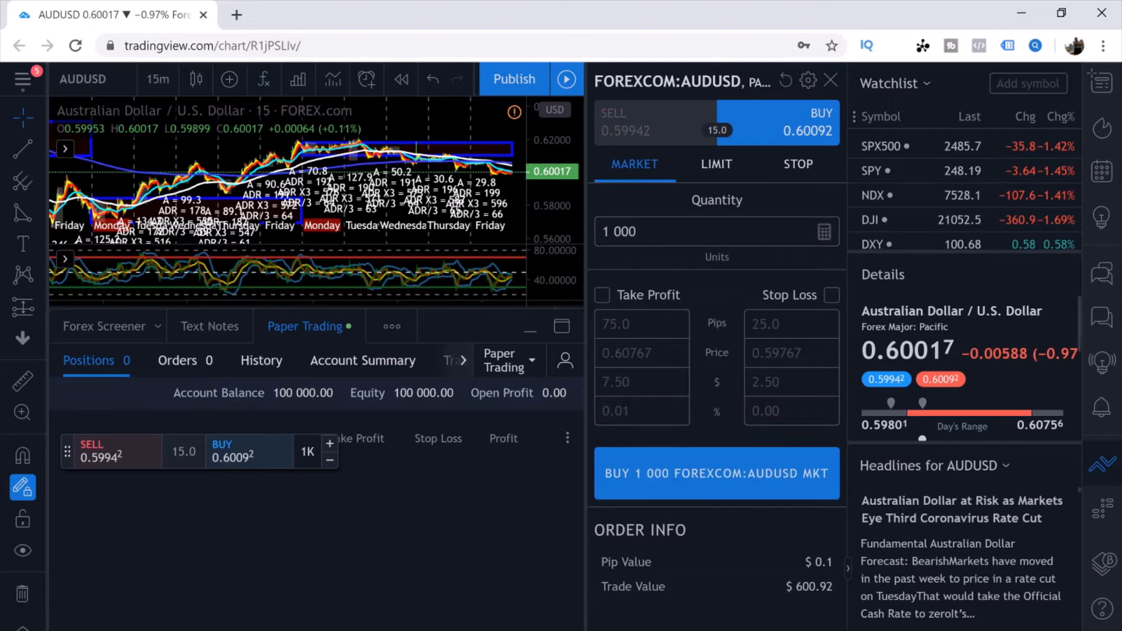
left_click(715, 163)
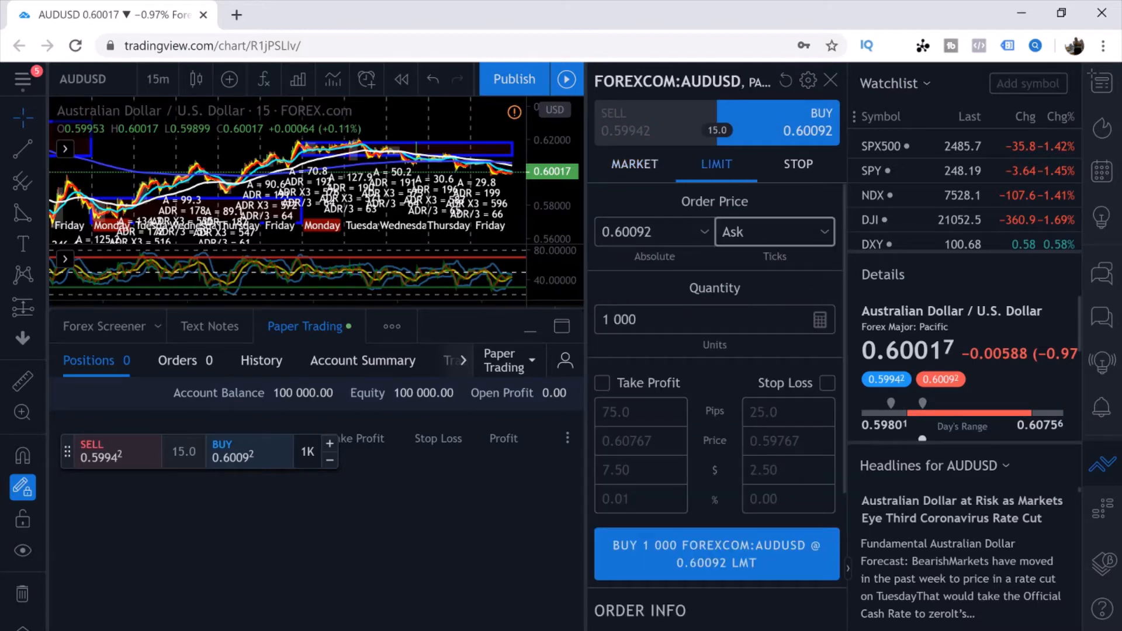
left_click(797, 163)
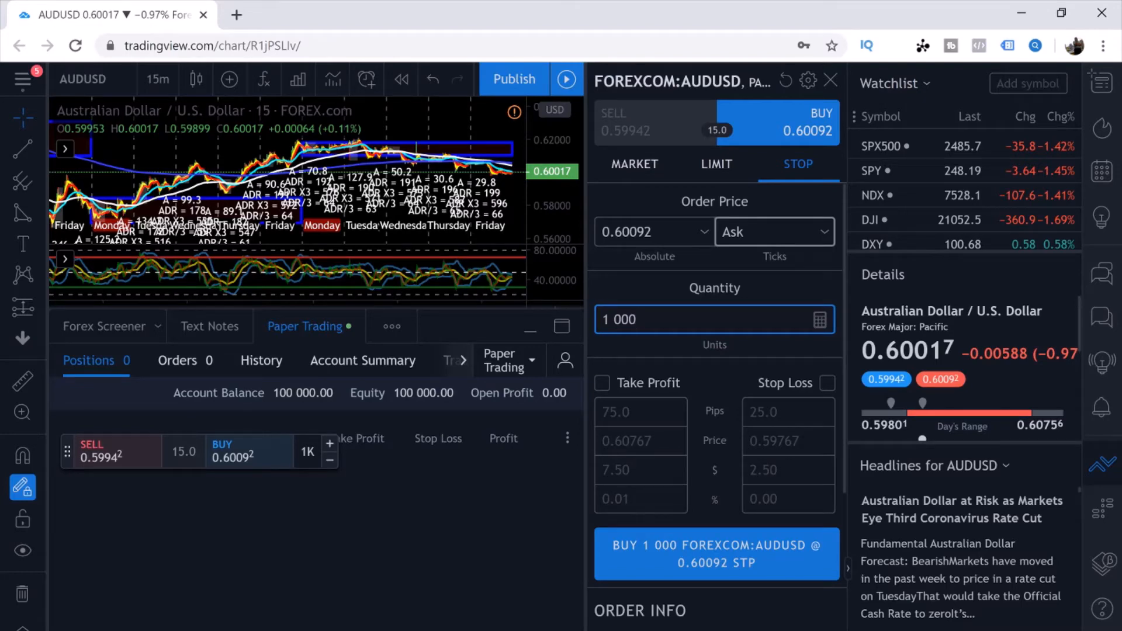
left_click(713, 319)
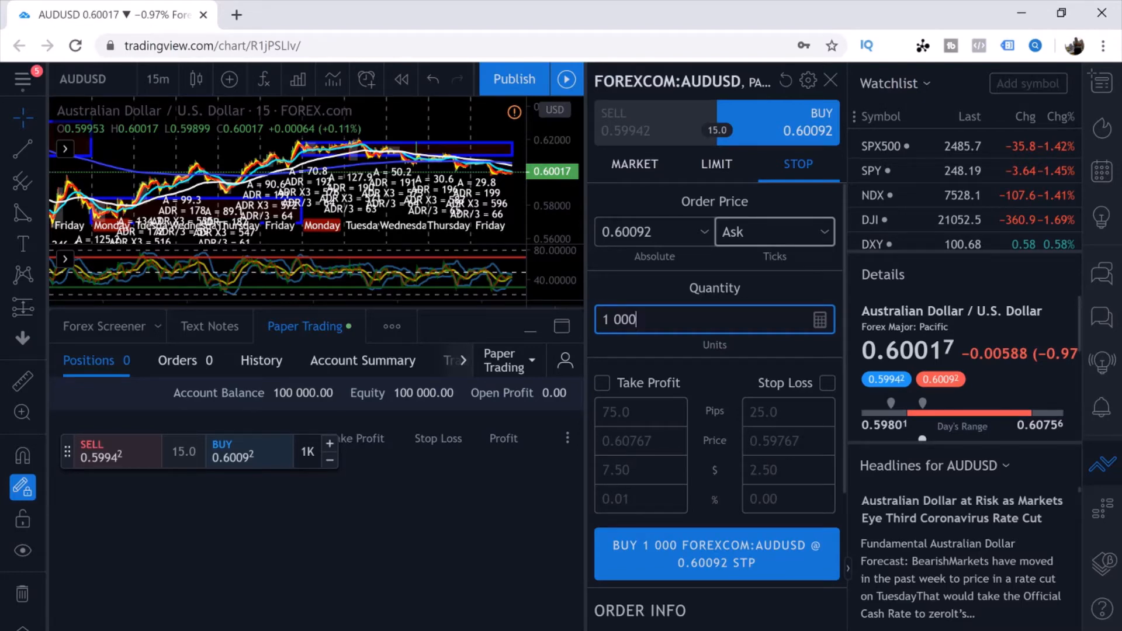
left_click(602, 383)
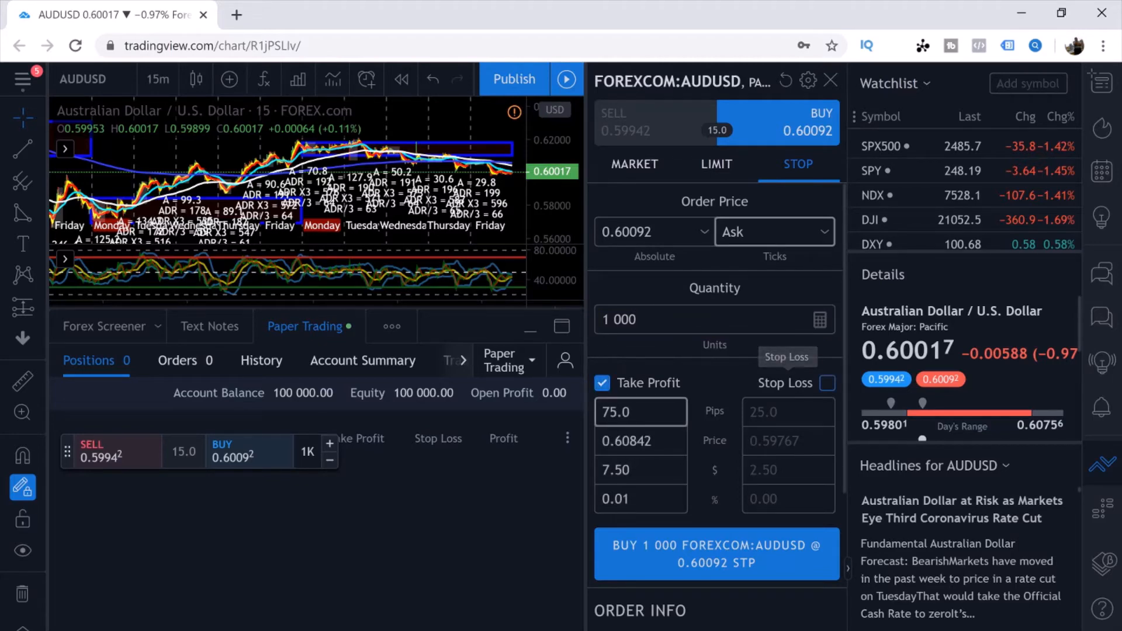
Enable a 25-pip stop loss at 0.59842 on the order, showing 2.50 risk.
left_click(828, 383)
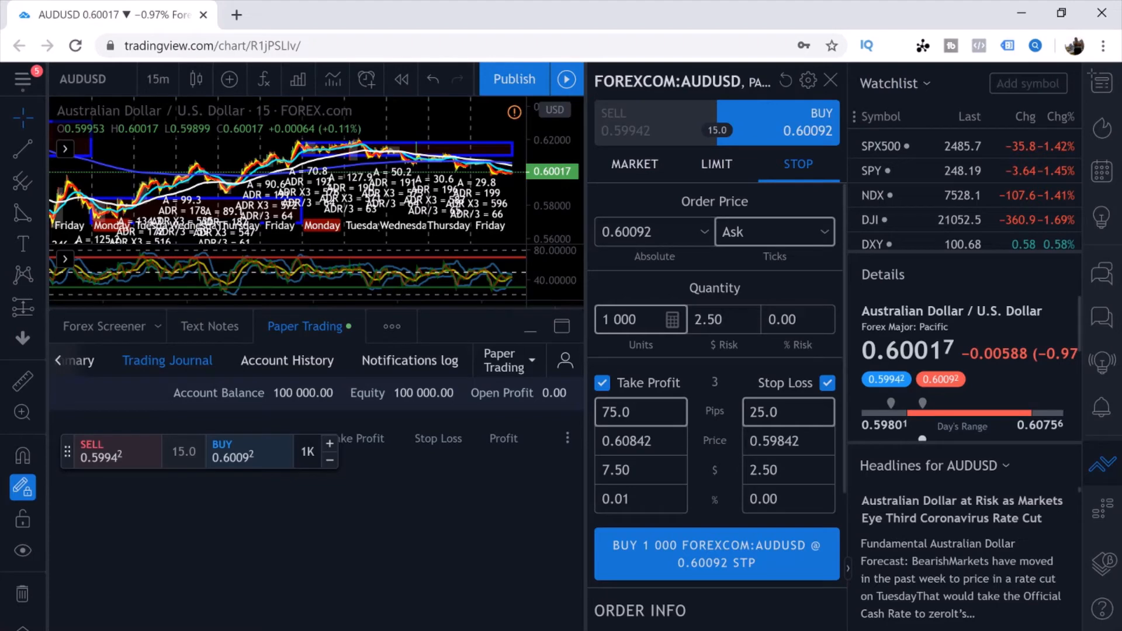
View the trading journal, then close the order panel to show the account history.
left_click(167, 361)
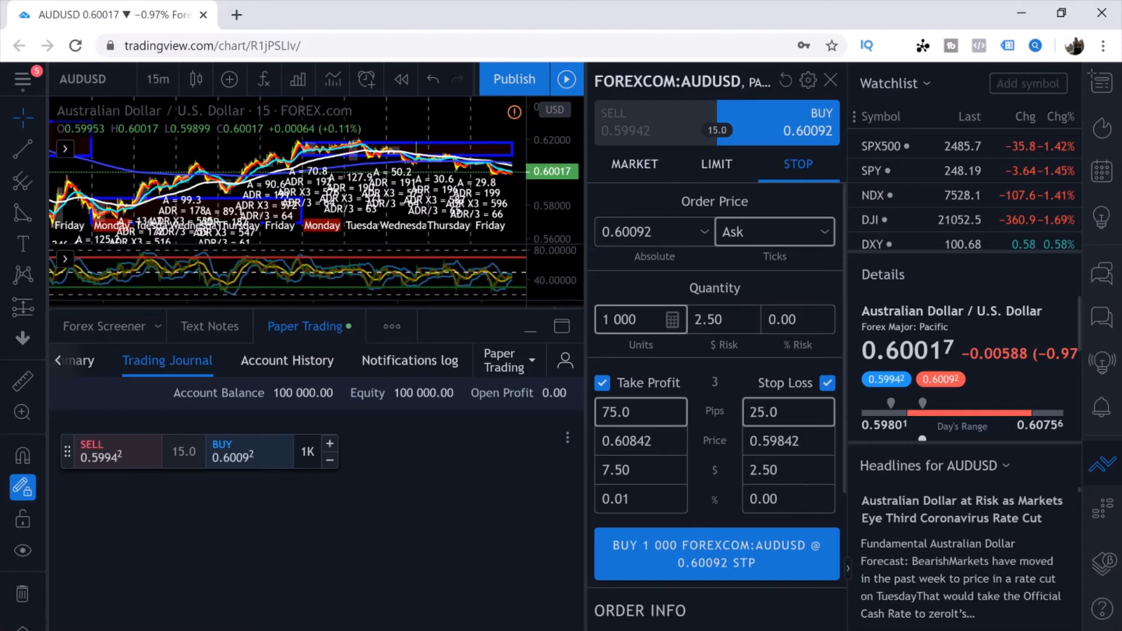
left_click(288, 360)
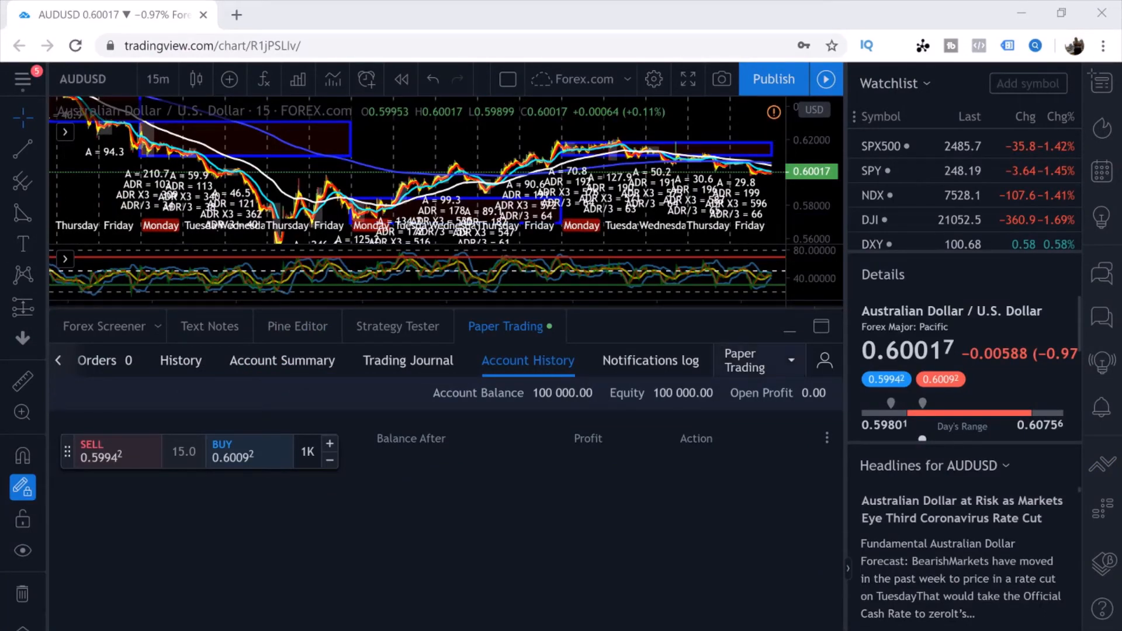
left_click(577, 79)
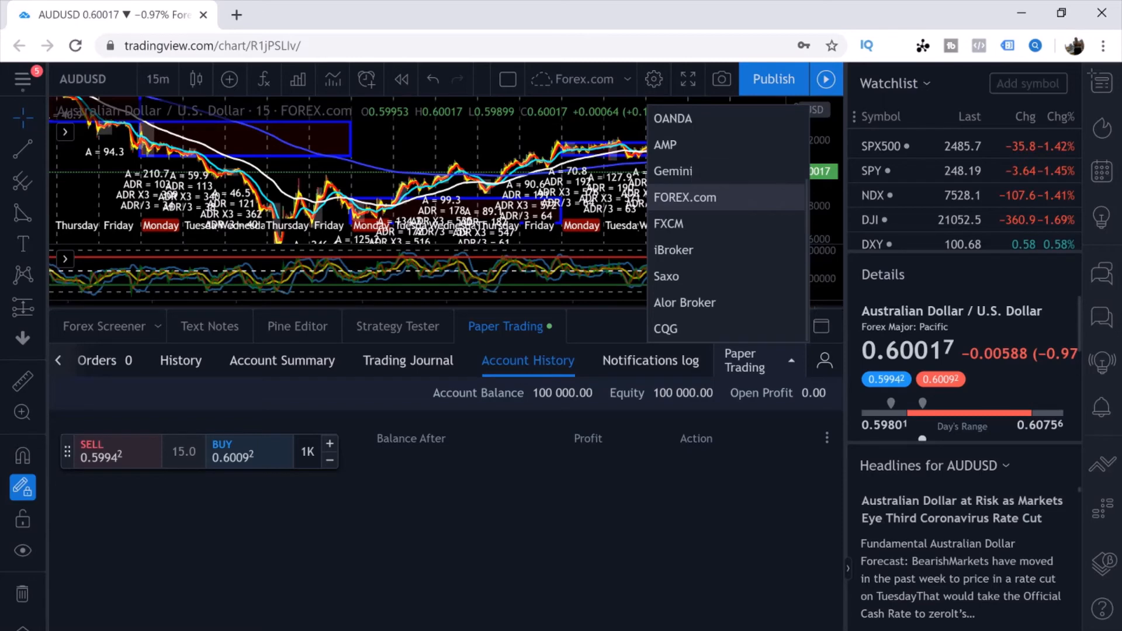
mouse_move(673, 170)
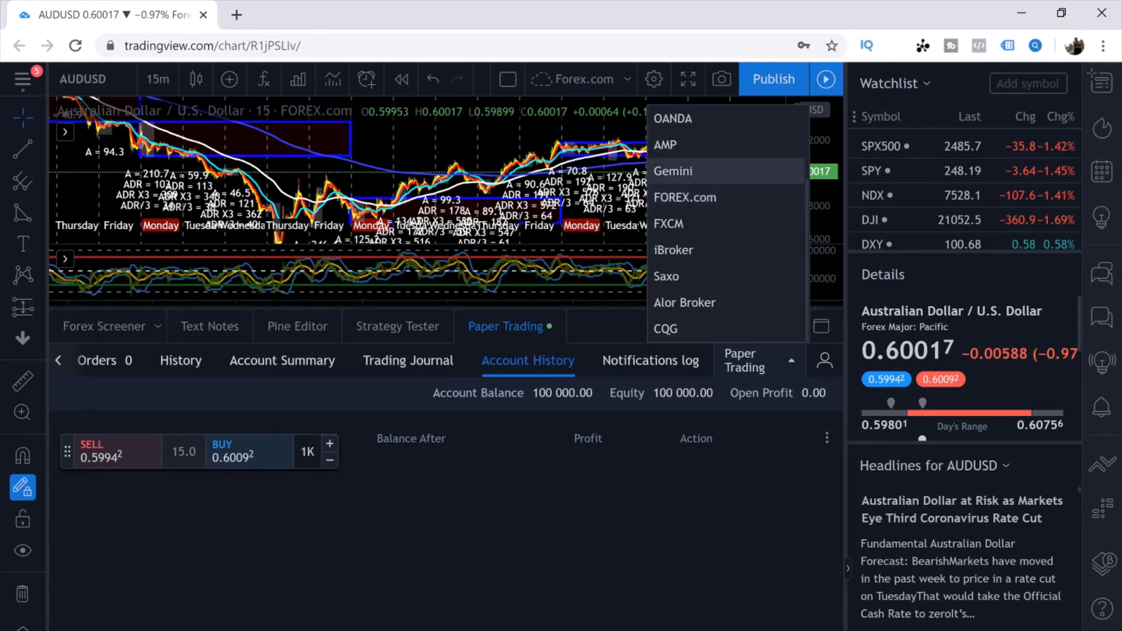
mouse_move(685, 197)
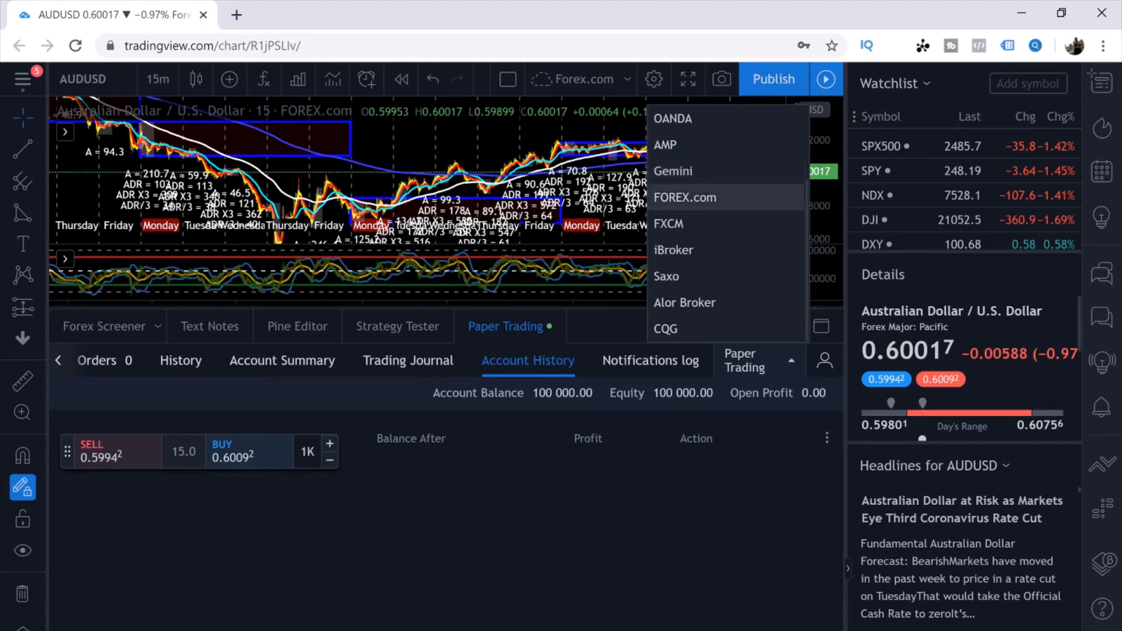
mouse_move(665, 145)
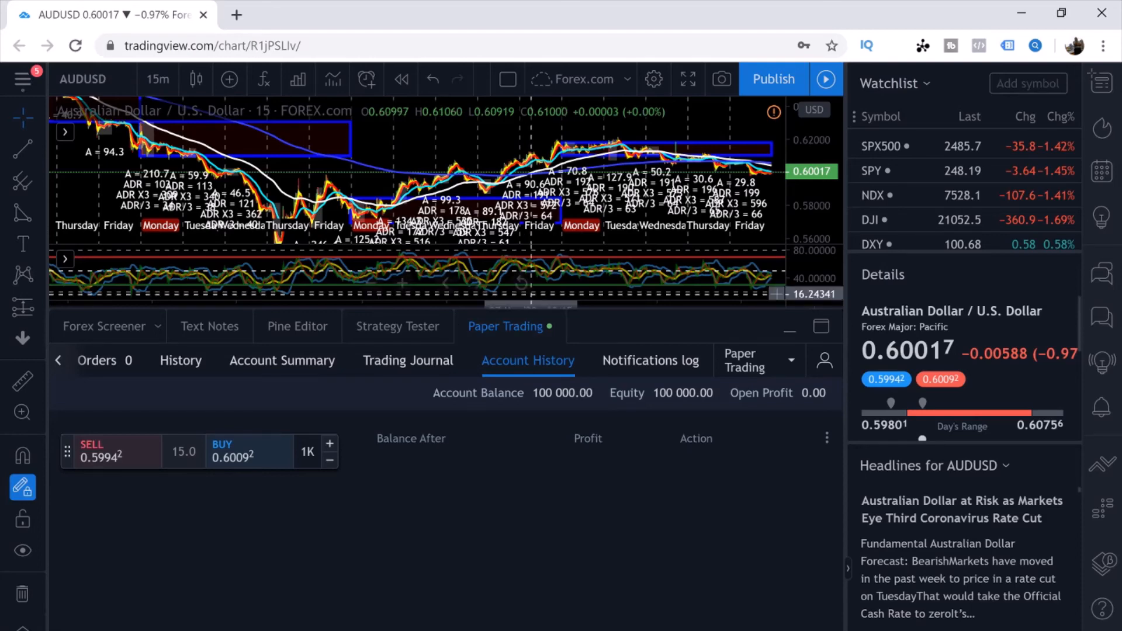
Select OANDA as broker, accept its live-account terms and continue to the fxTrade sign-in page.
left_click(580, 78)
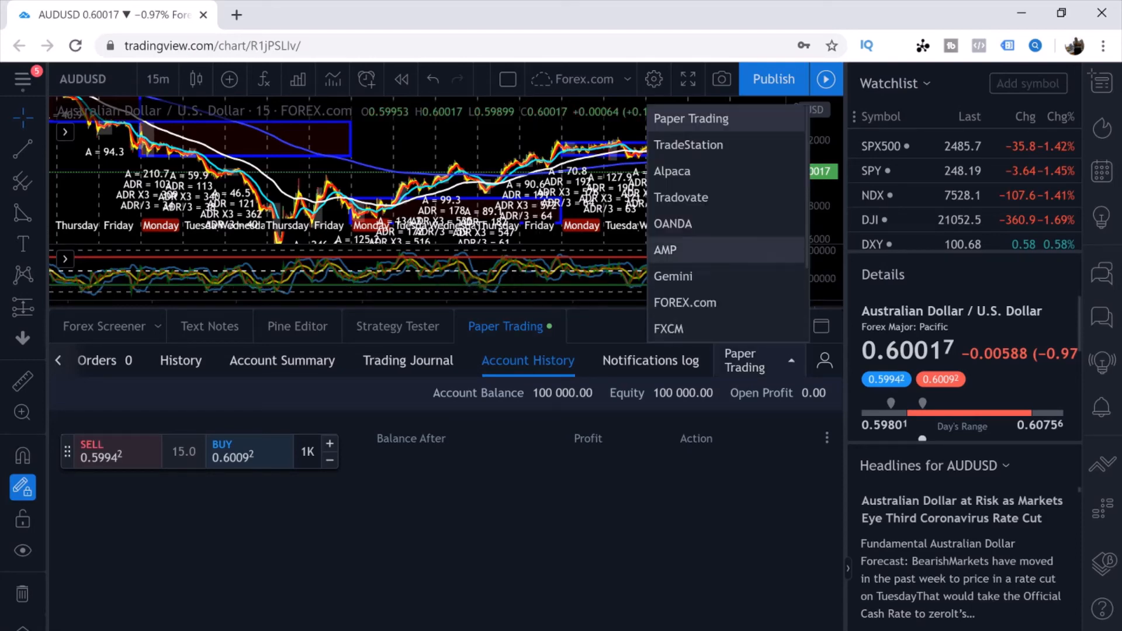
left_click(672, 223)
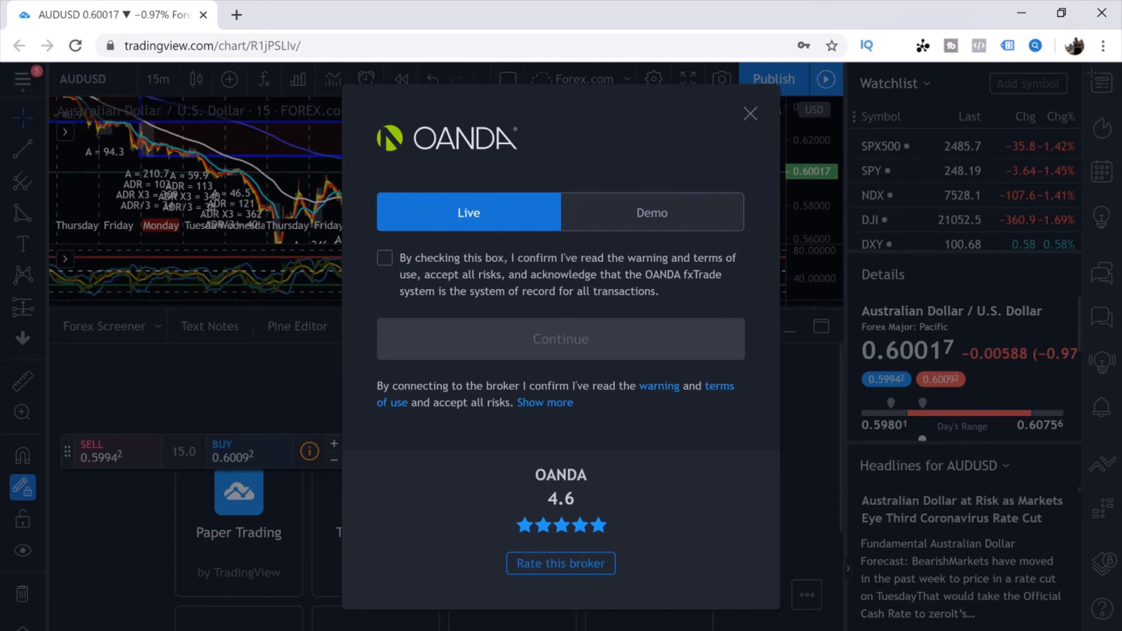
left_click(385, 257)
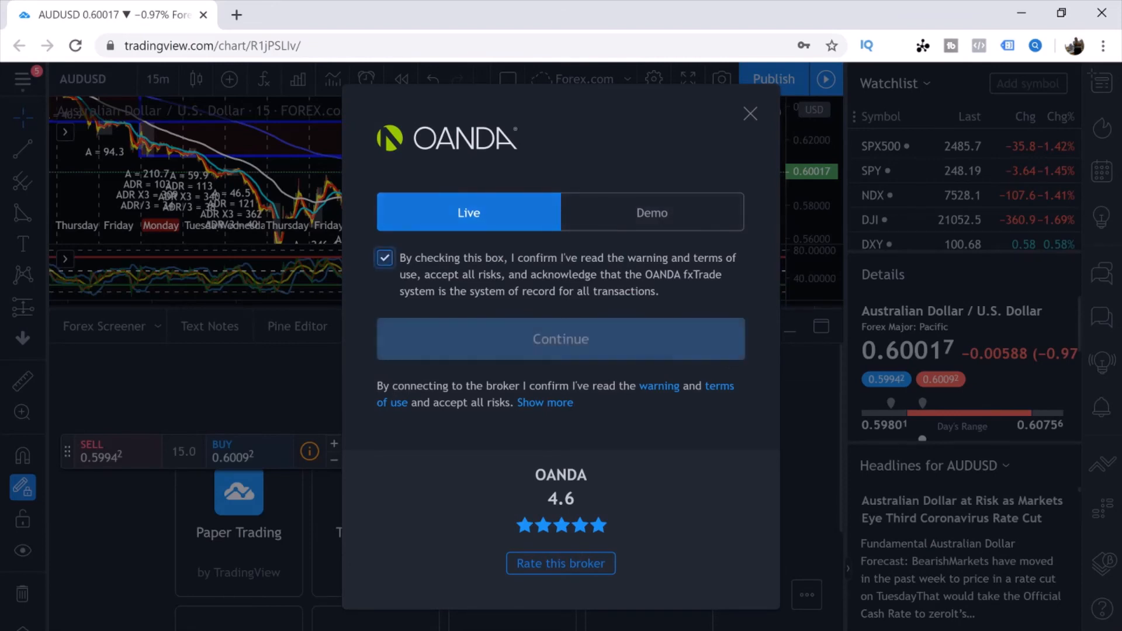
left_click(385, 258)
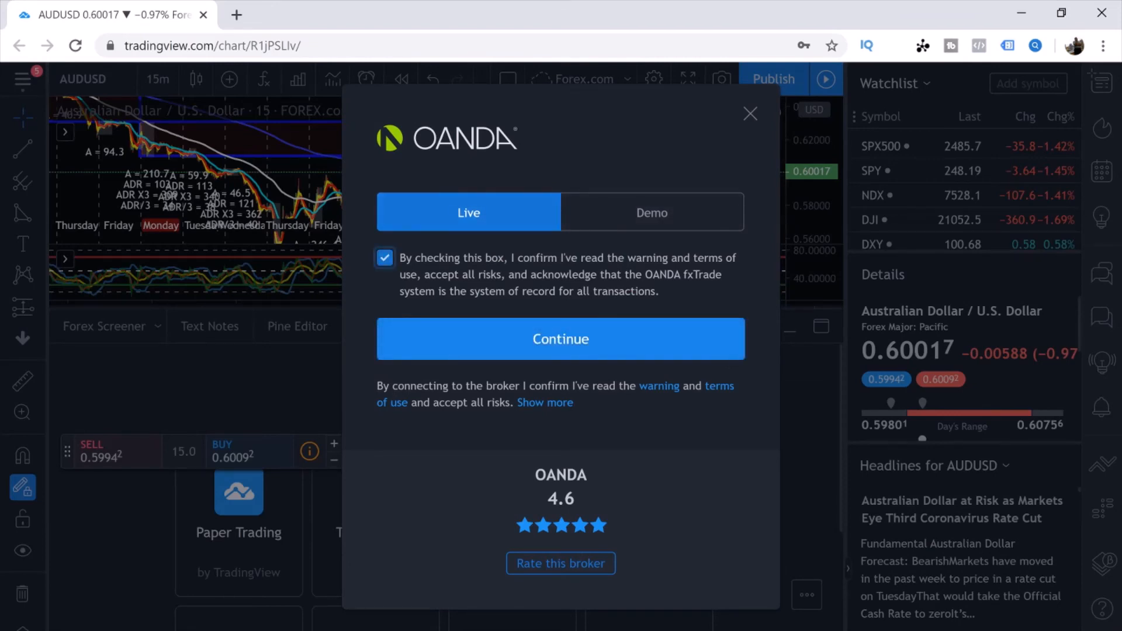
left_click(560, 339)
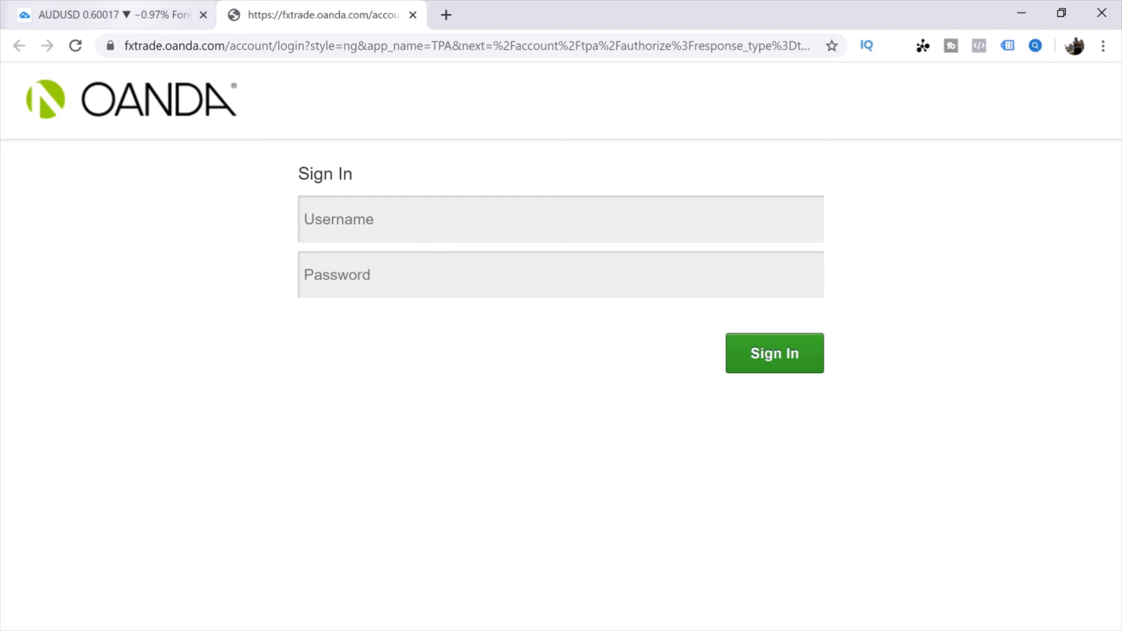
Abandon the OANDA sign-in and reconnect the Paper Trading account with its 100,000 balance.
left_click(111, 14)
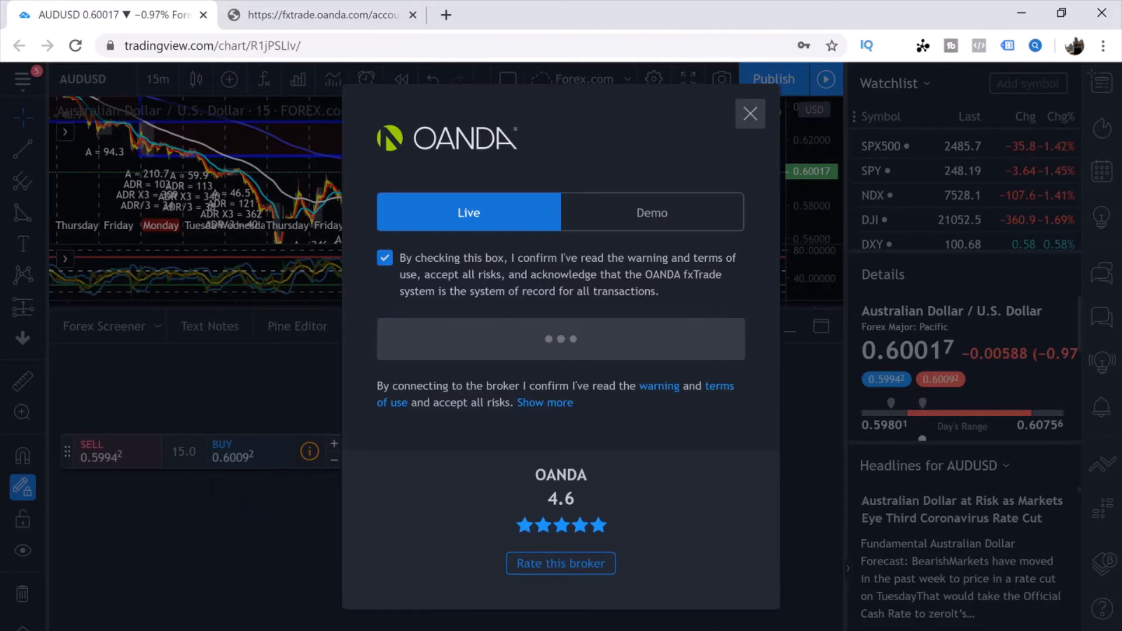
left_click(751, 113)
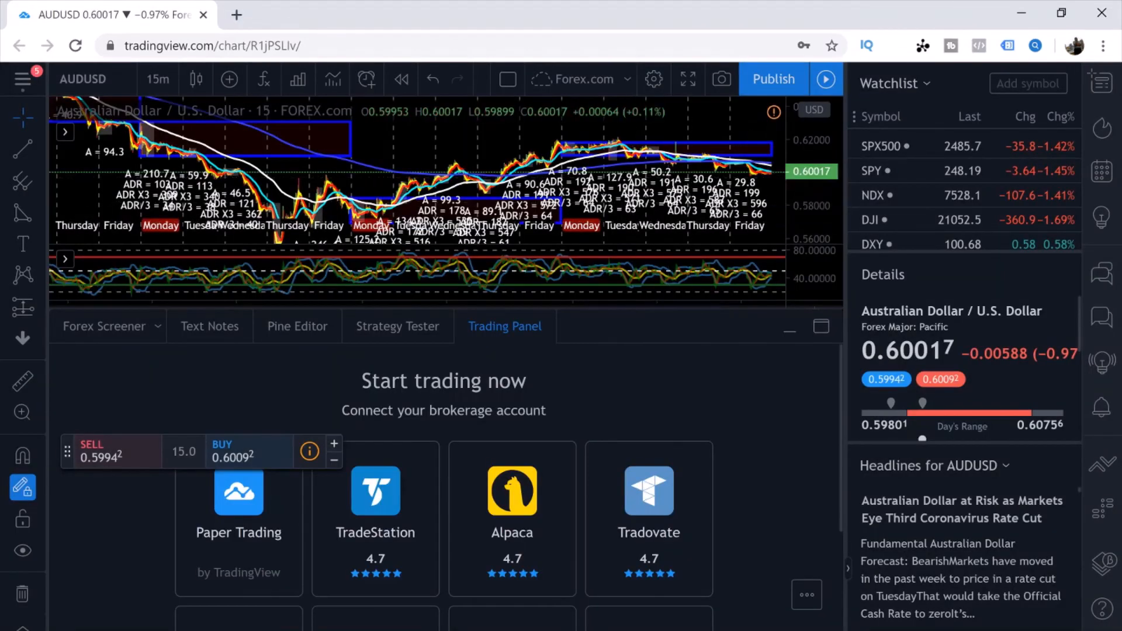
left_click(239, 493)
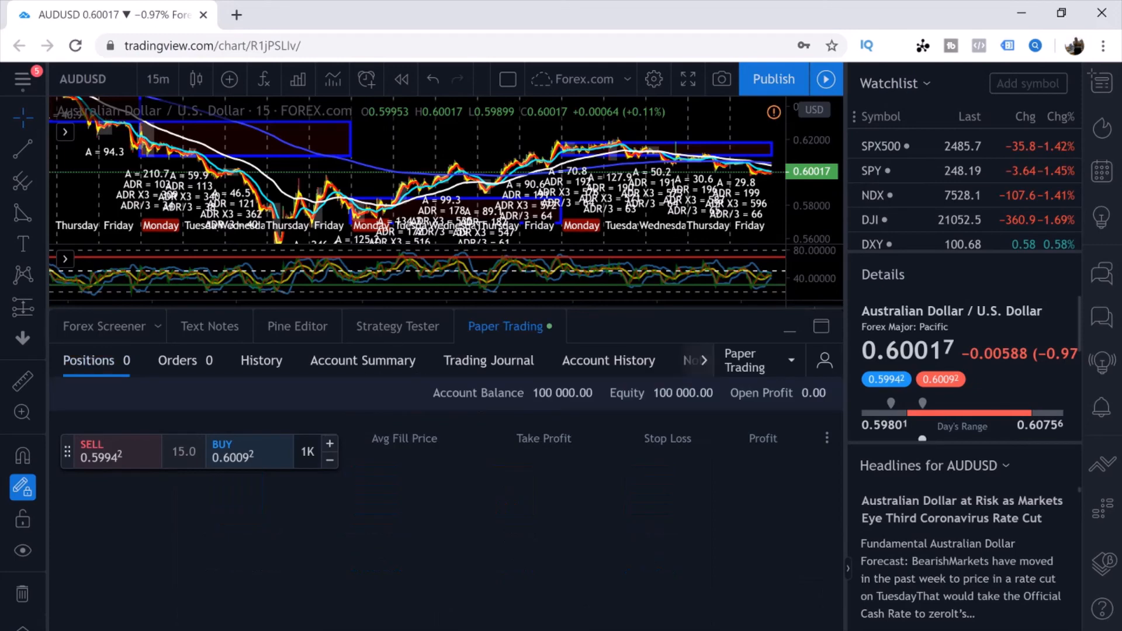